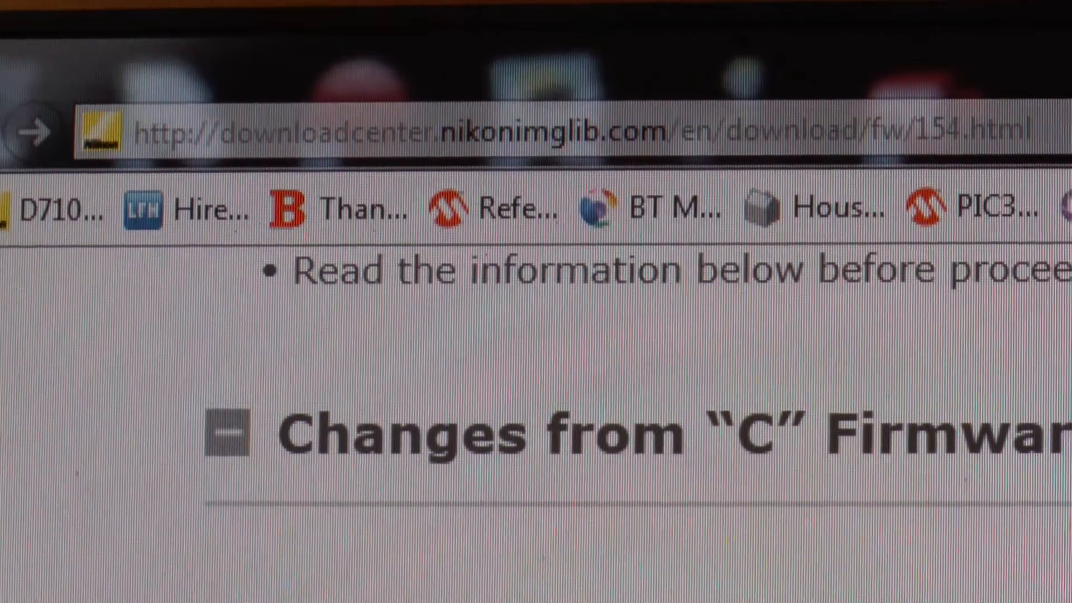
Accept the Nikon End User License Agreement and download the F-D7100-V103W.exe firmware installer
{"action": "scroll", "scroll_direction": "down", "scroll_amount": 3}
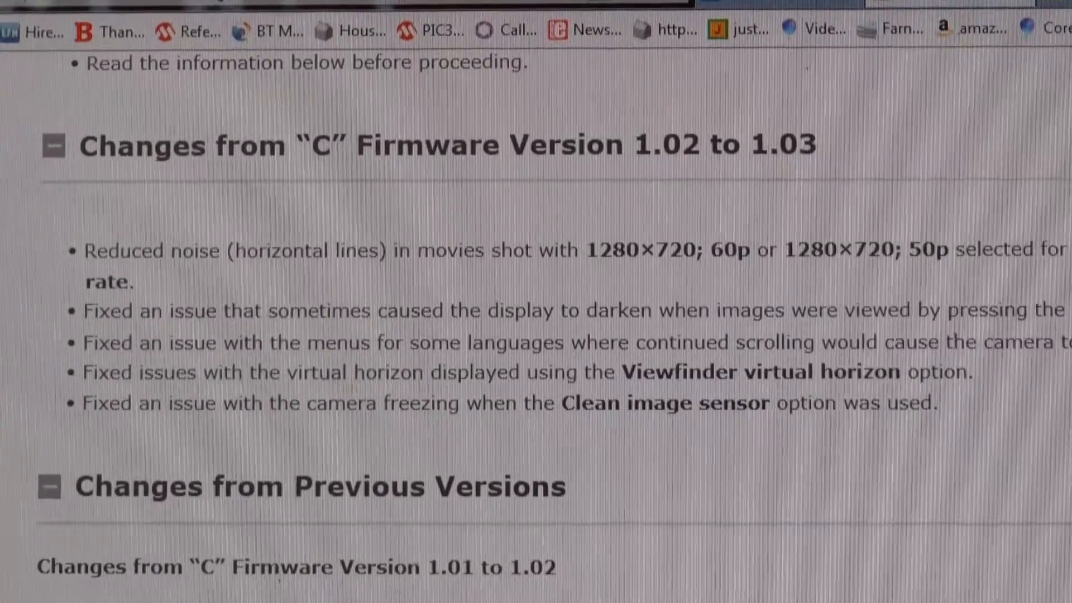
{"action": "scroll", "scroll_direction": "down", "scroll_amount": 3}
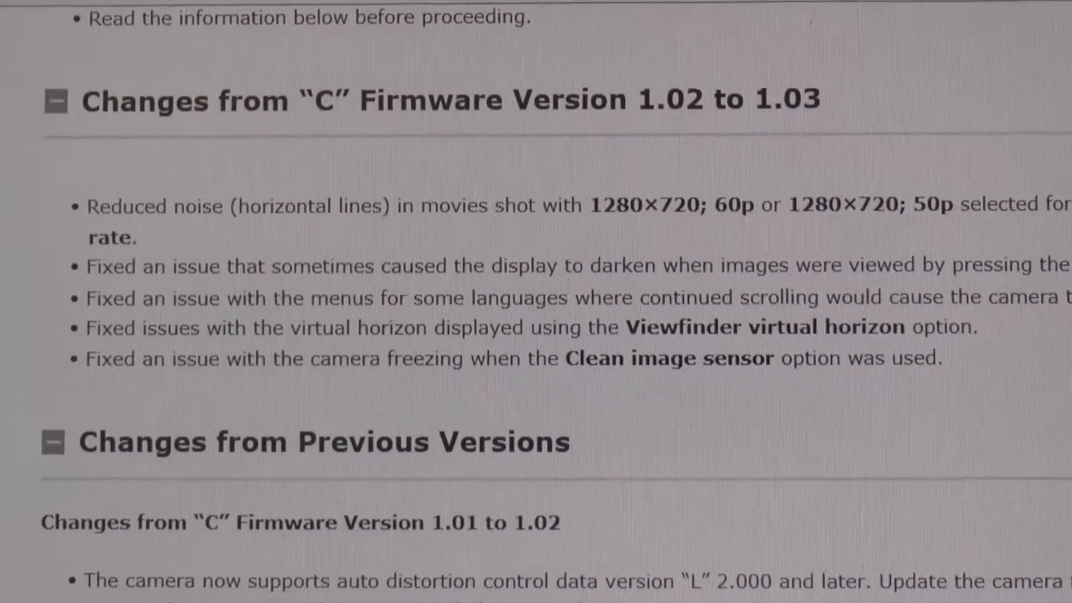
{"action": "scroll", "scroll_direction": "down", "scroll_amount": 3}
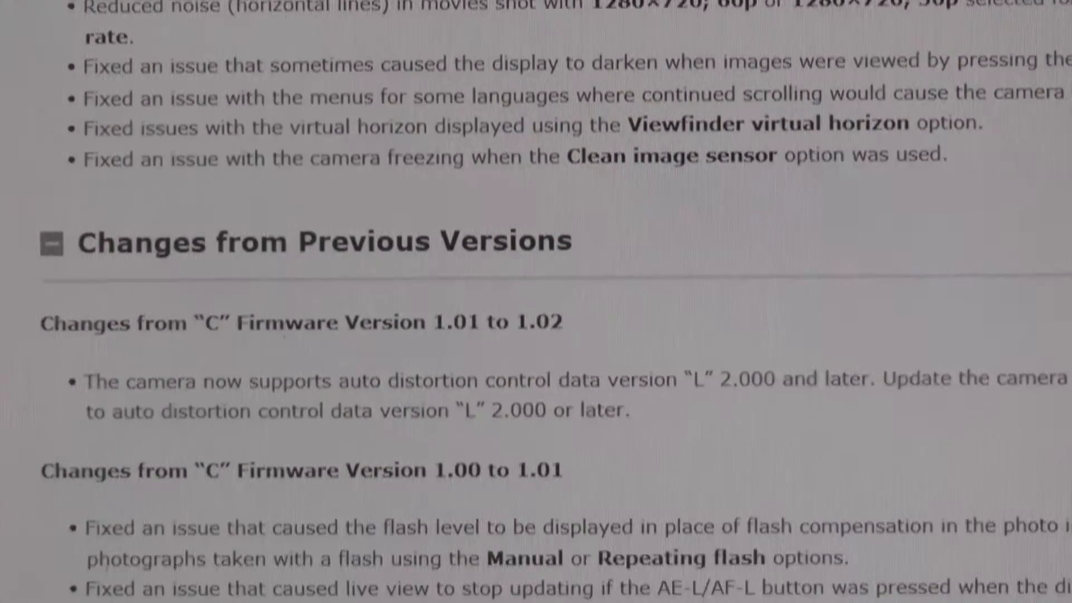
{"action": "scroll", "scroll_direction": "down", "scroll_amount": 3}
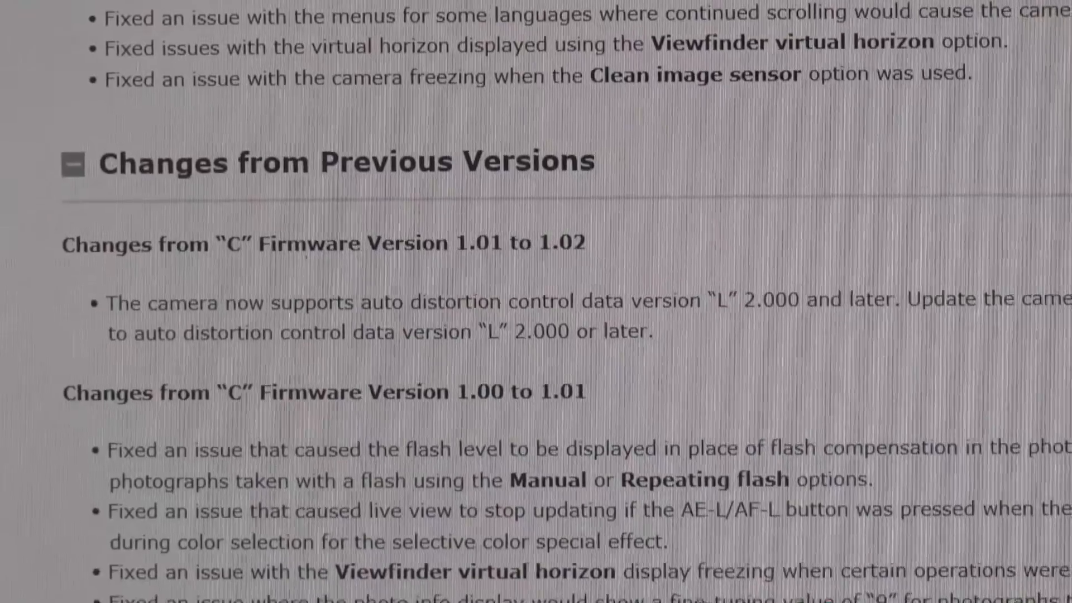
{"action": "scroll", "scroll_direction": "down", "scroll_amount": 3}
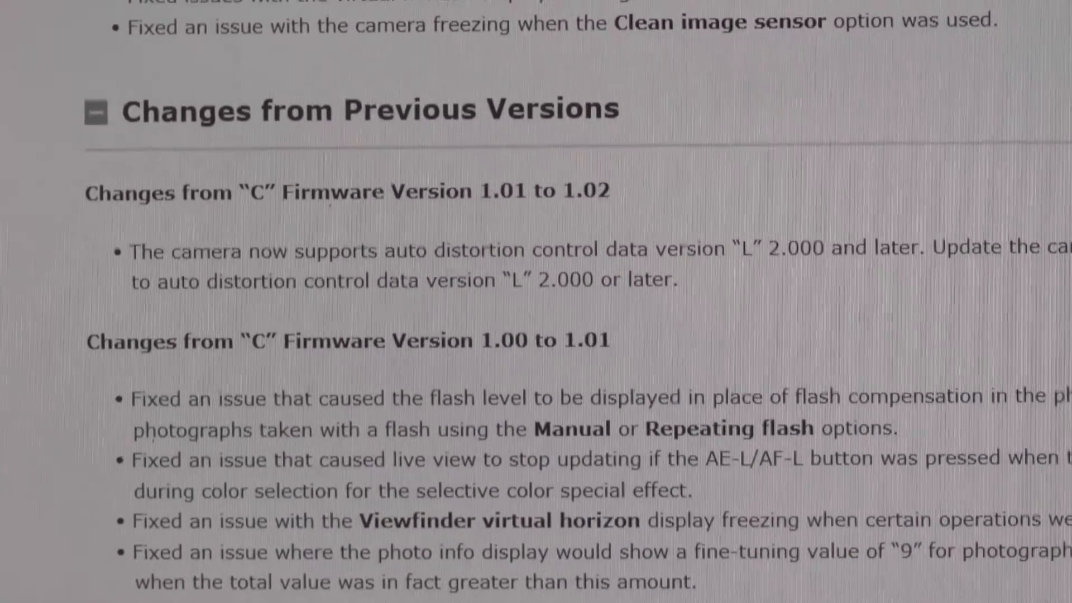
{"action": "scroll", "scroll_direction": "down", "scroll_amount": 3}
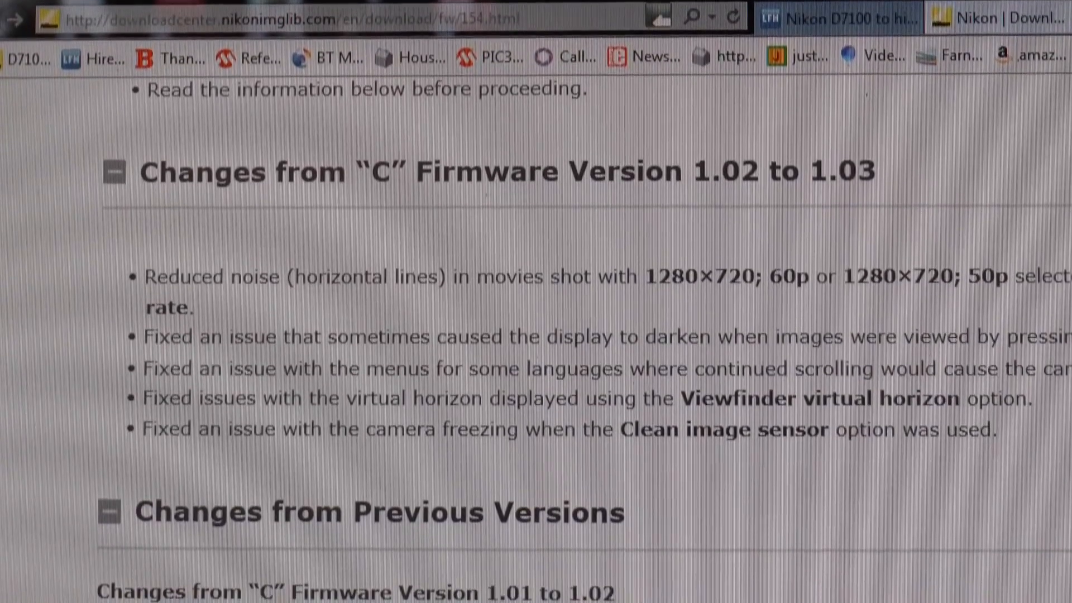
{"action": "scroll", "scroll_direction": "down", "scroll_amount": 3}
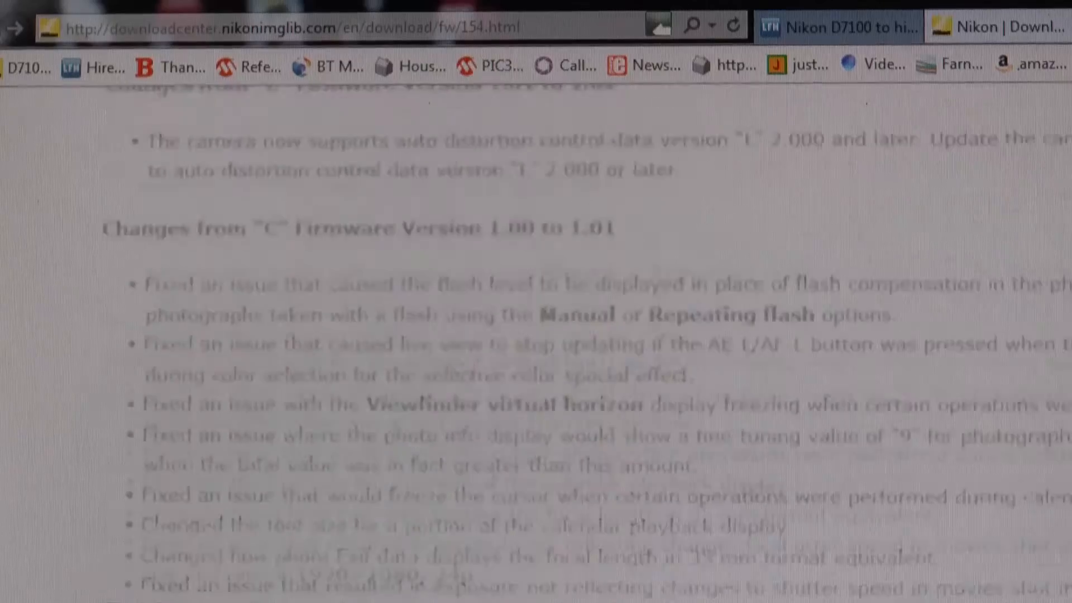
{"action": "scroll", "scroll_direction": "down", "scroll_amount": 3}
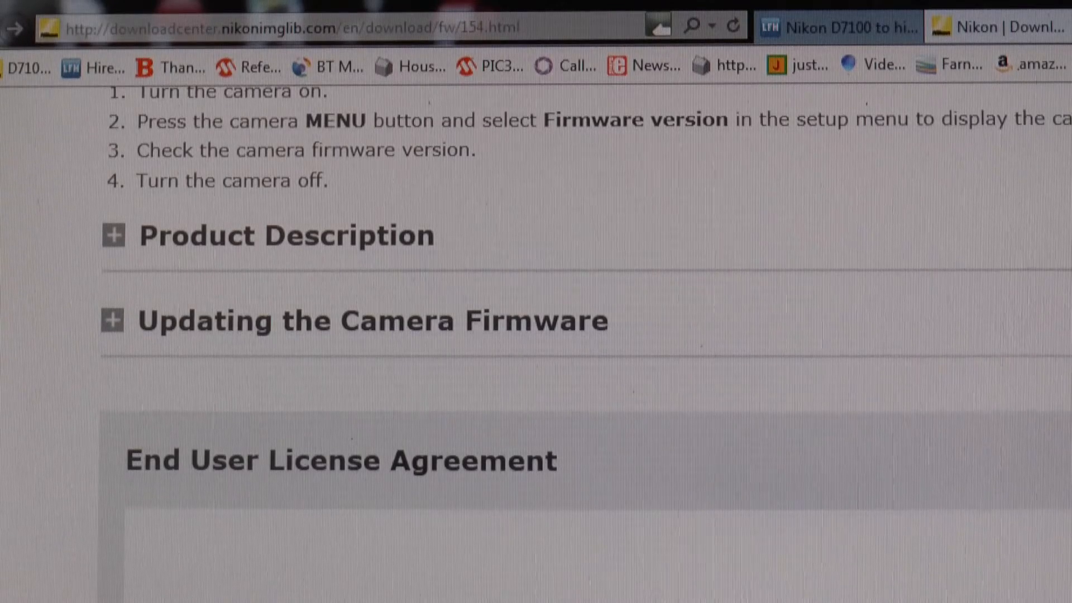
{"action": "scroll", "scroll_direction": "down", "scroll_amount": 3}
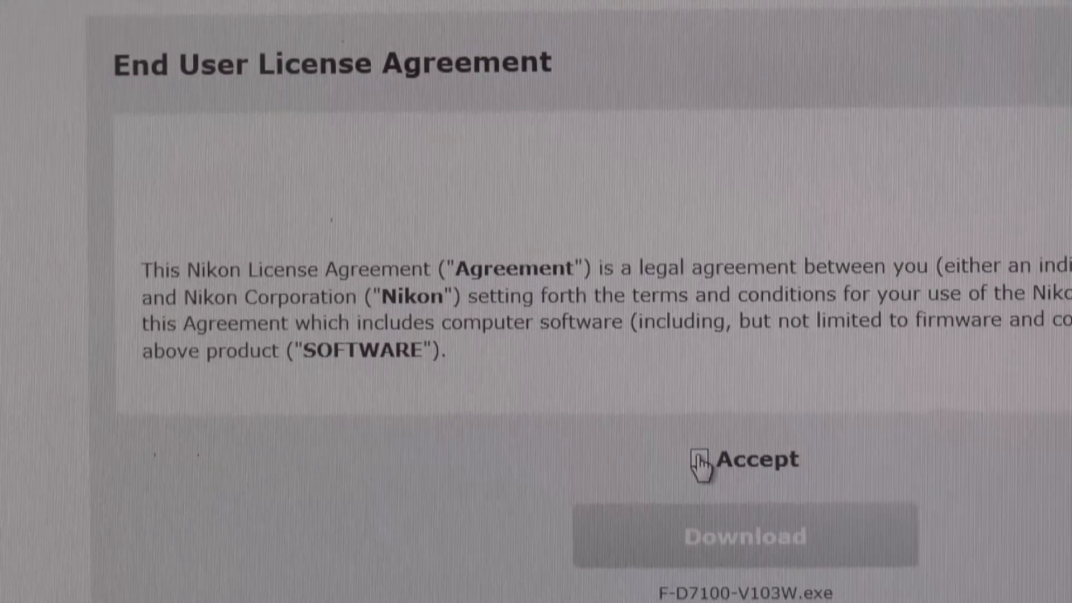
{"action": "left_click", "coordinate": [695, 460]}
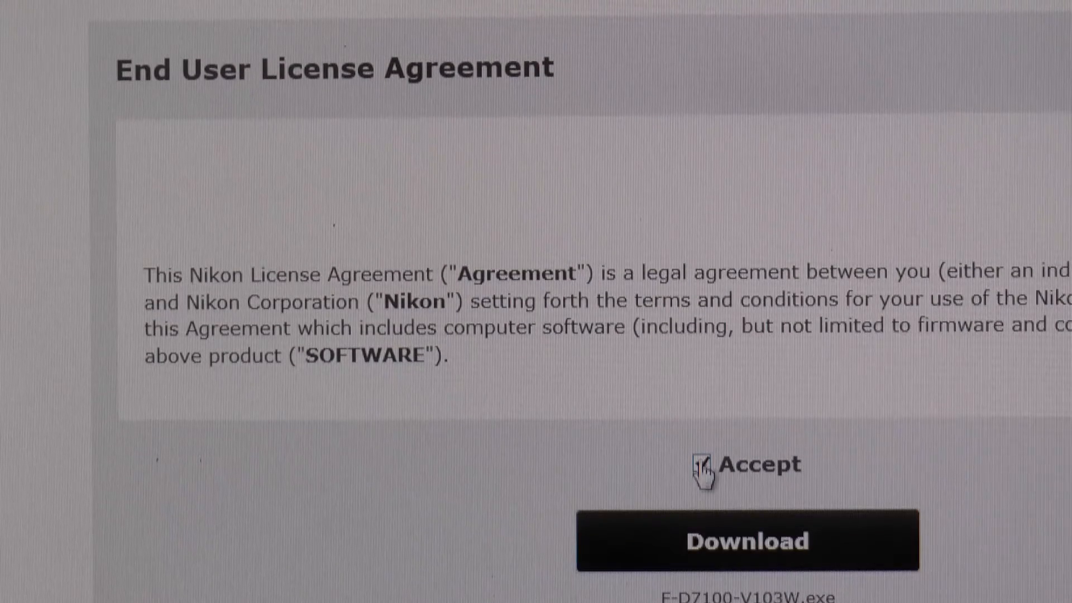
{"action": "left_click", "coordinate": [700, 464]}
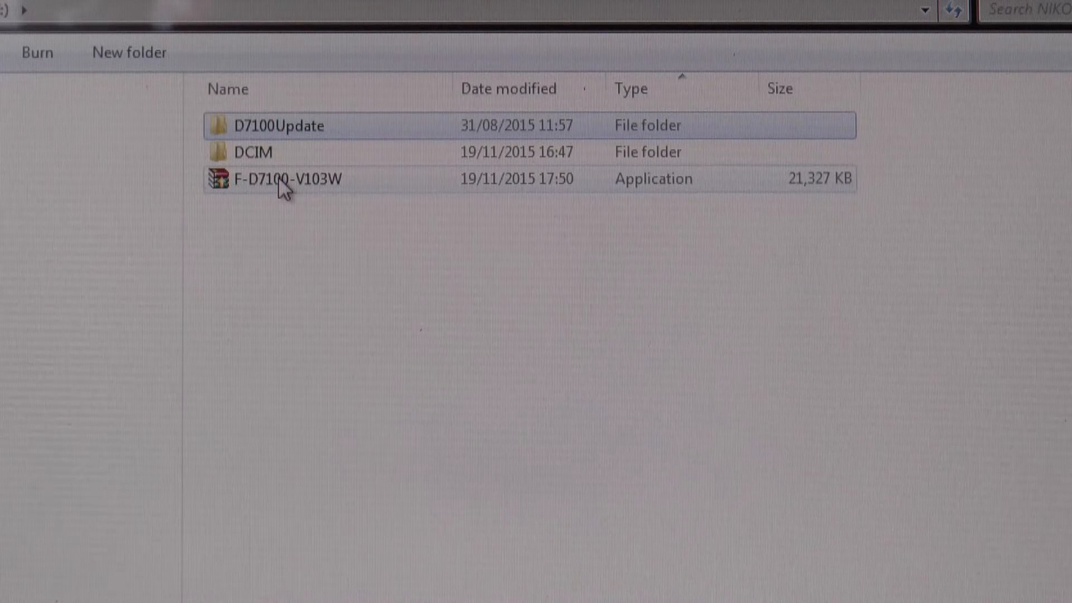
Open the card's D7100Update folder and copy the D7100_0103.bin firmware file
{"action": "left_click", "coordinate": [281, 179]}
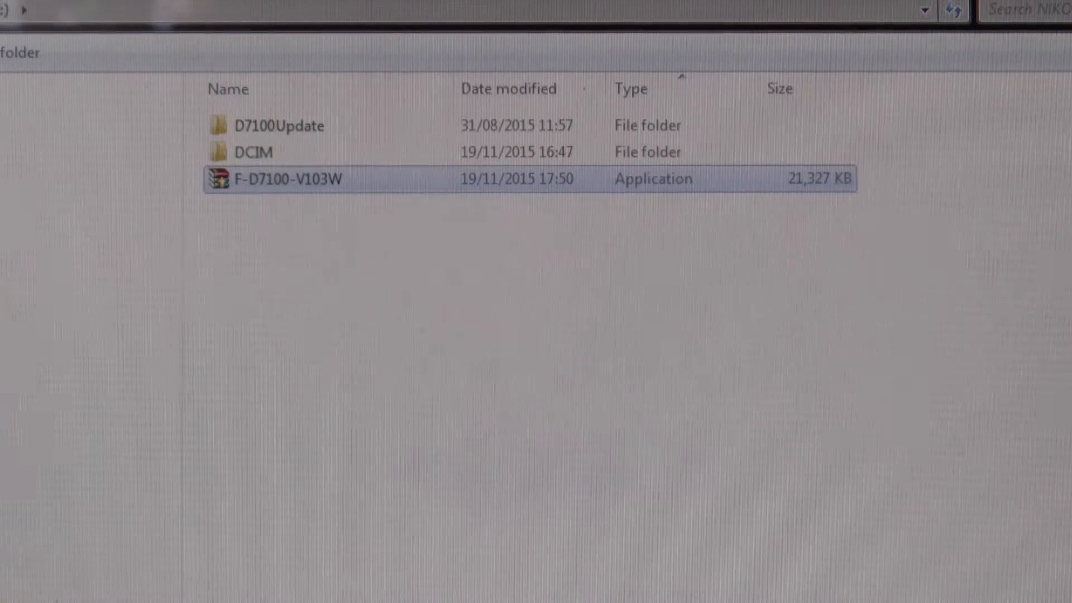
{"action": "double_click", "coordinate": [277, 125]}
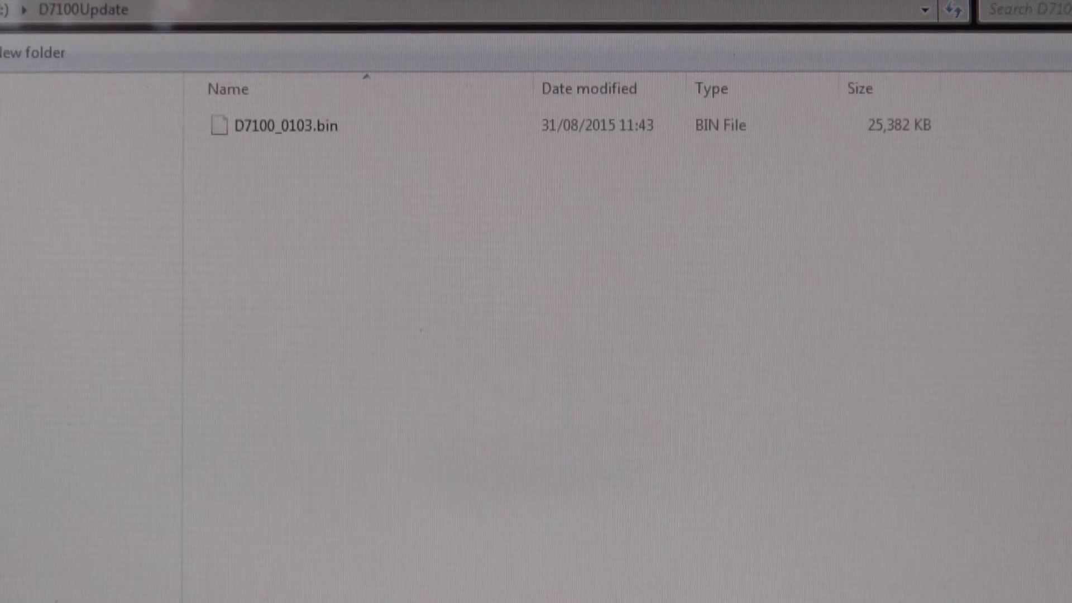
{"action": "mouse_move", "coordinate": [731, 156]}
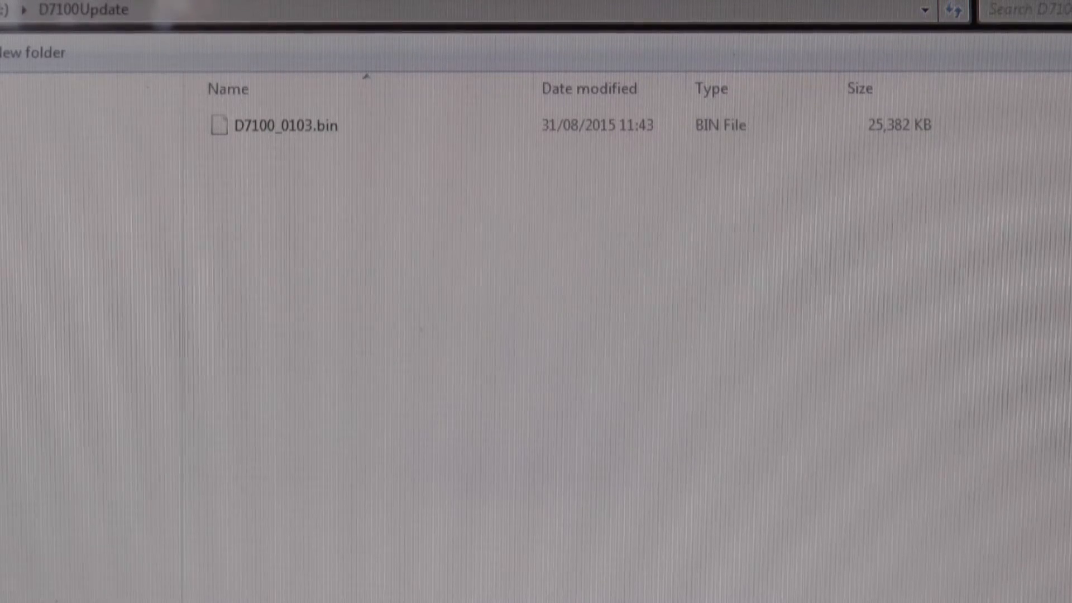
{"action": "left_click", "coordinate": [282, 126]}
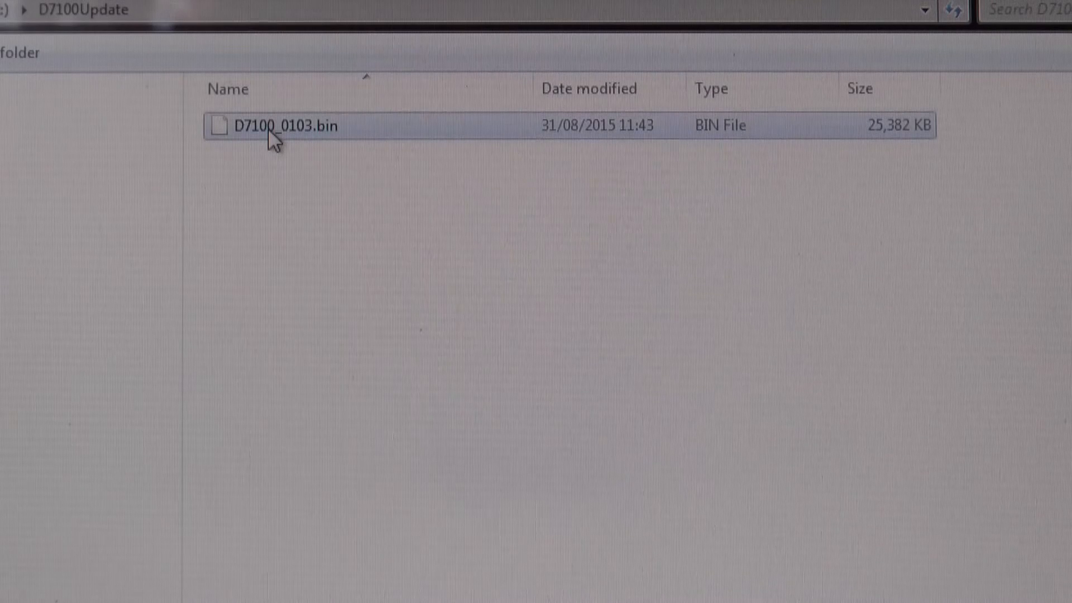
{"action": "right_click", "coordinate": [281, 125]}
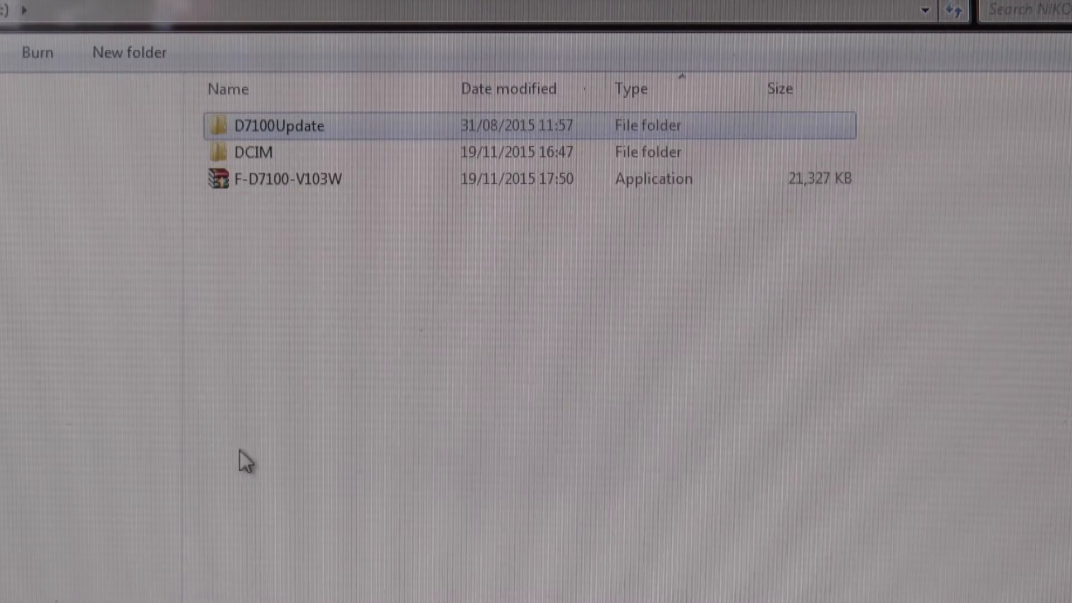
{"action": "mouse_move", "coordinate": [259, 246]}
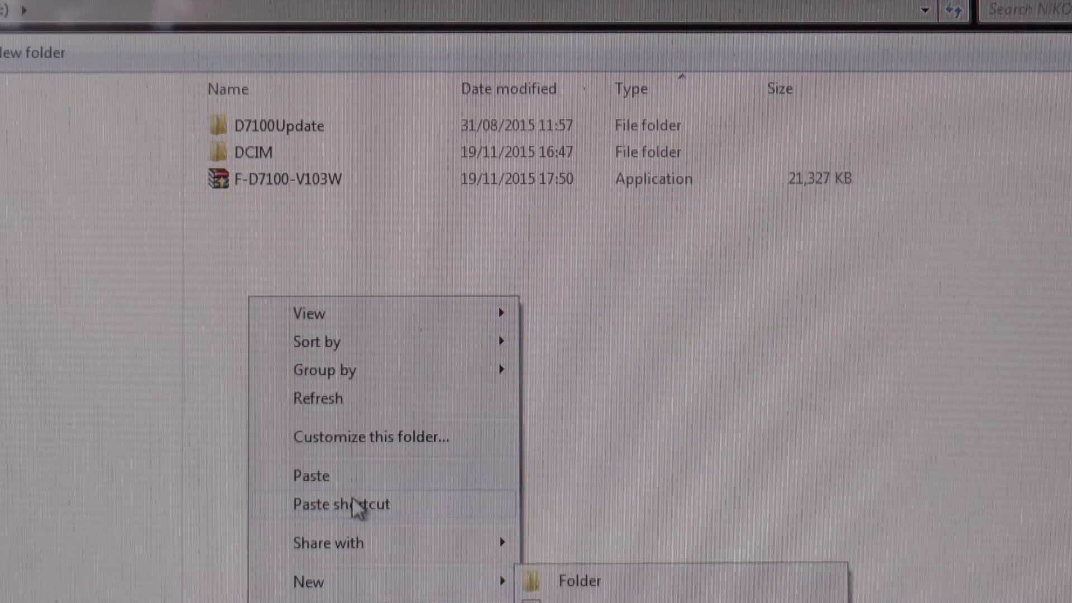
Paste D7100_0103.bin into empty space at the SD card's top level
{"action": "left_click", "coordinate": [310, 476]}
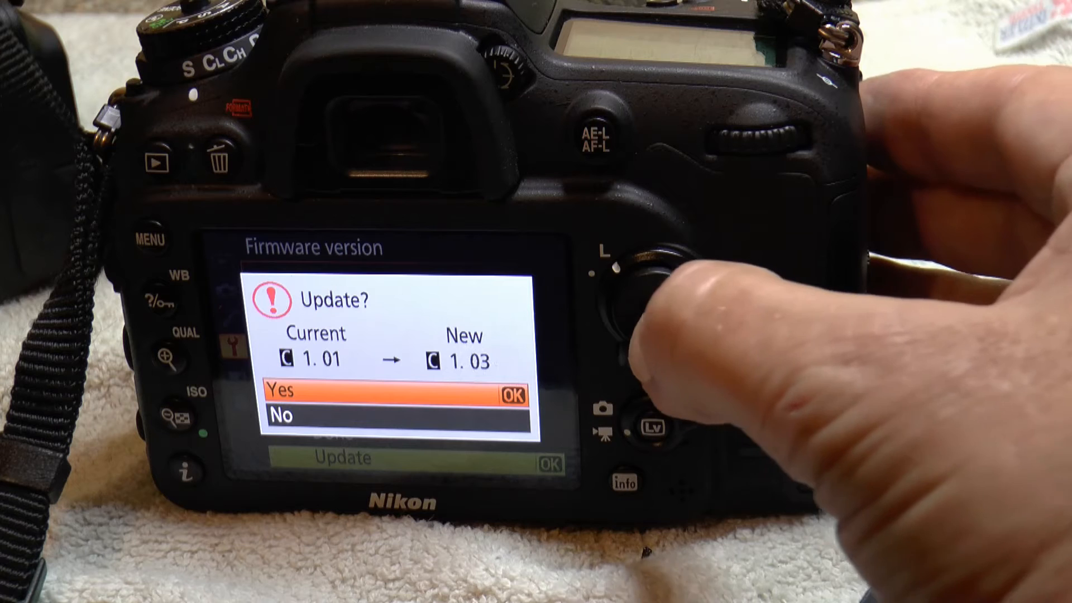
Confirm Yes in the Update? prompt to update firmware from 1.01 to 1.03
{"action": "left_click", "coordinate": [652, 315]}
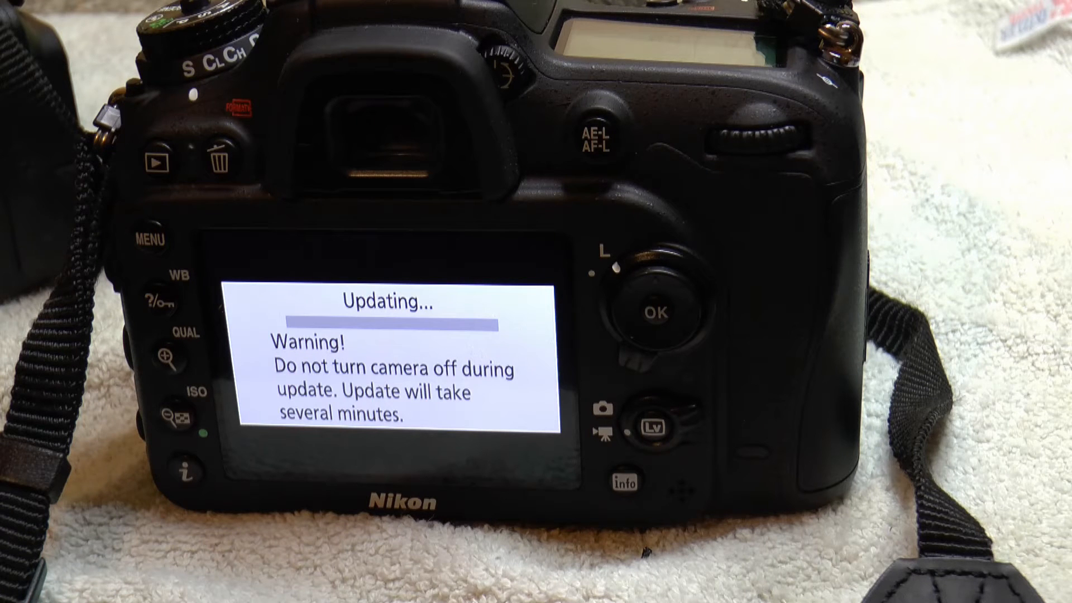